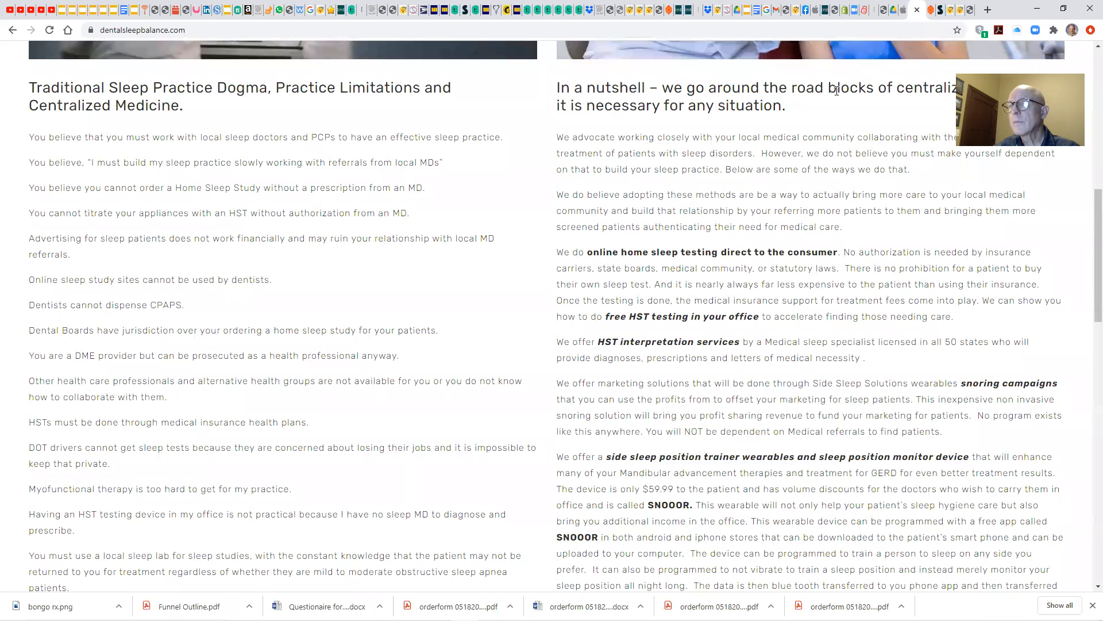
pyautogui.moveTo(829, 107)
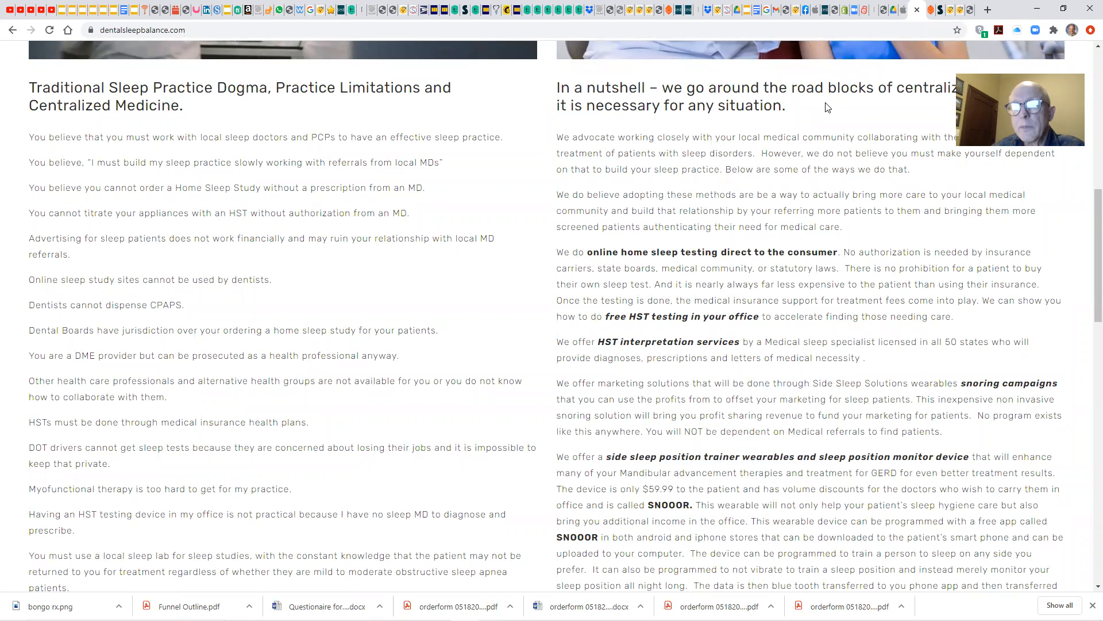
pyautogui.moveTo(808, 114)
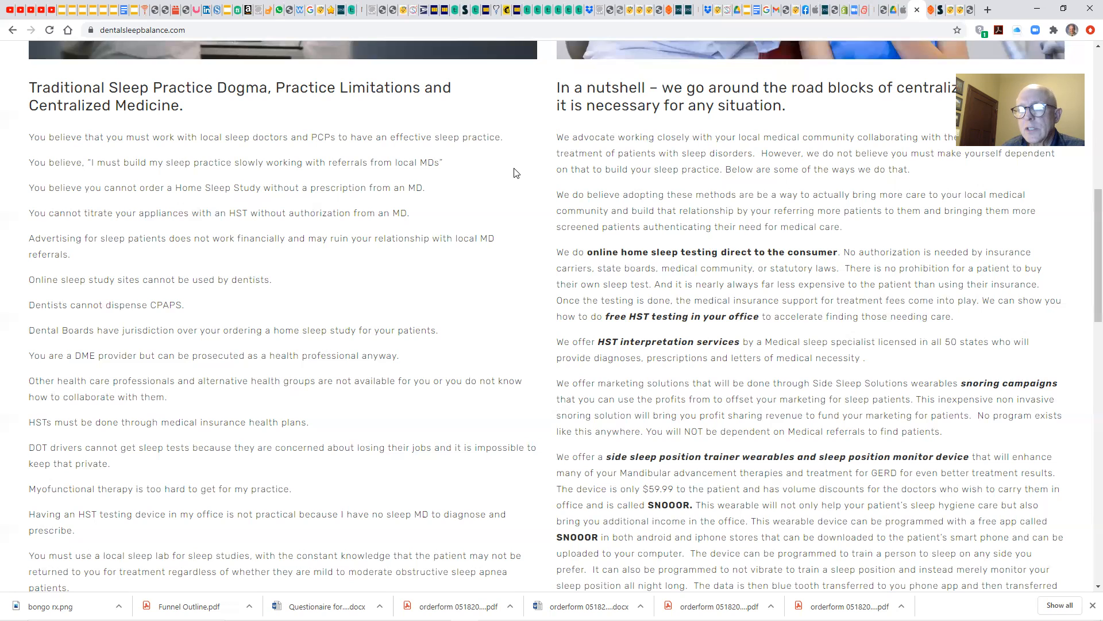
pyautogui.moveTo(532, 146)
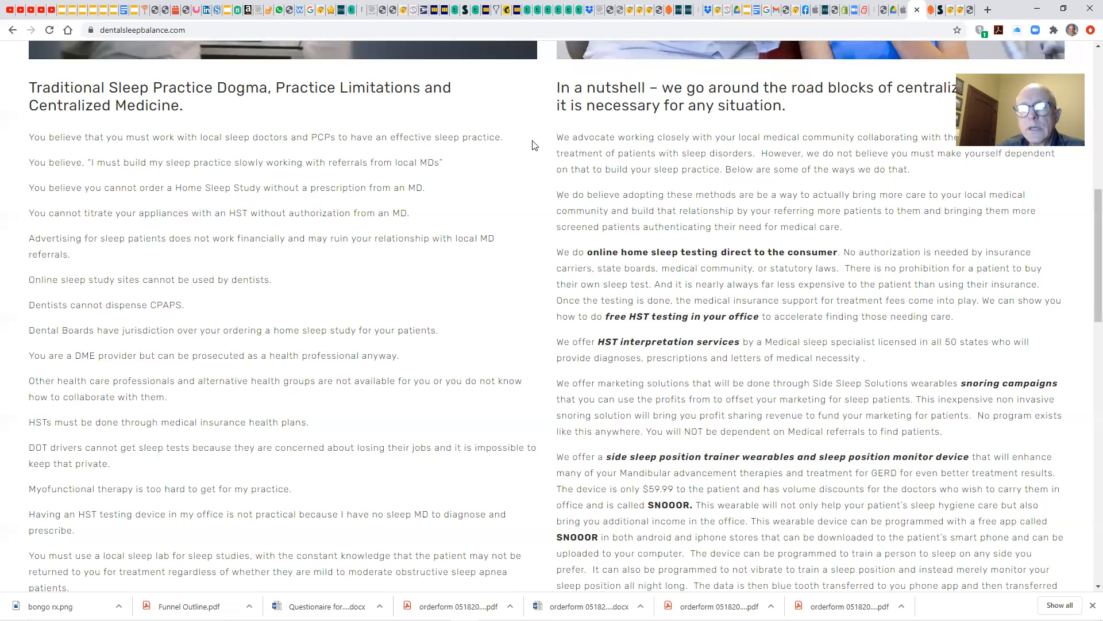
pyautogui.moveTo(707, 60)
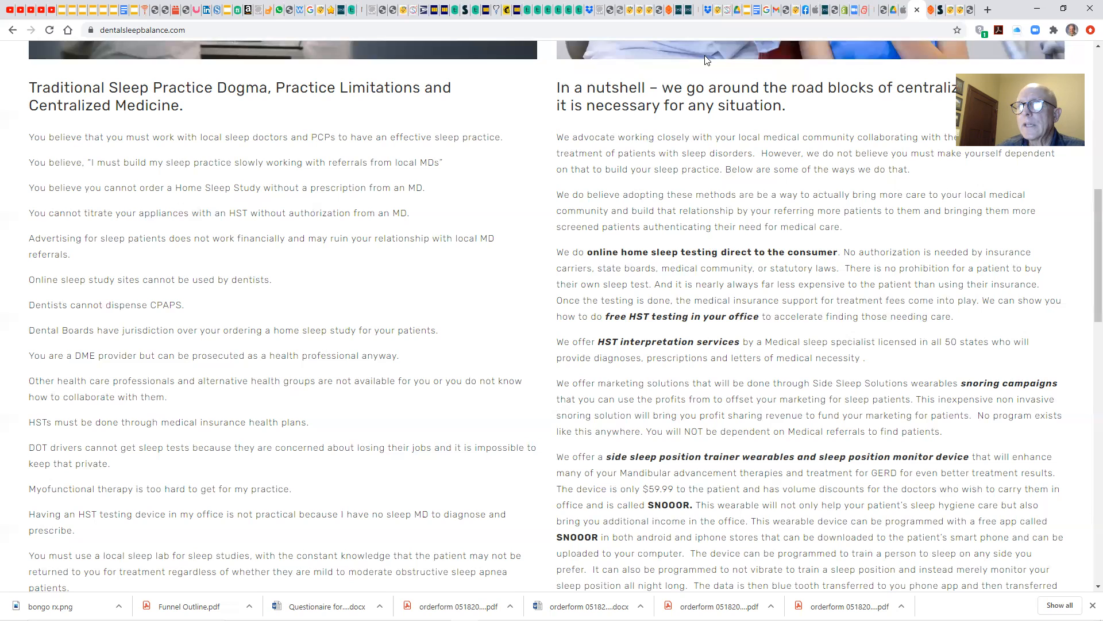